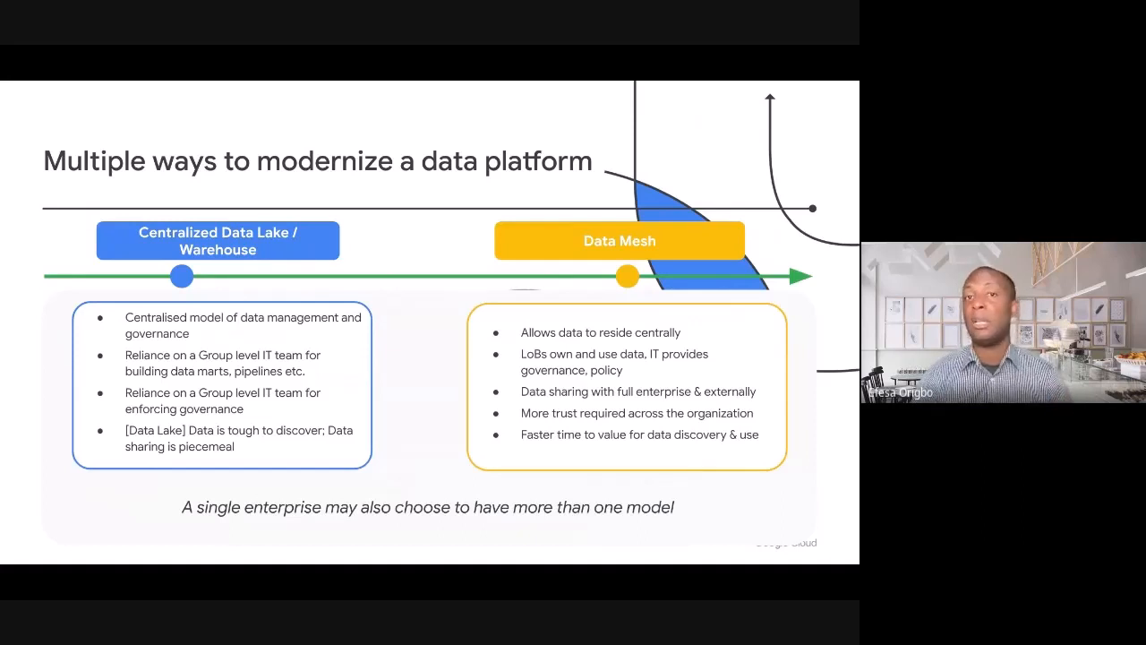
Step: Advance the slide deck toward the live demo of the product-pipeline streaming job
{"action": "key", "text": "Right"}
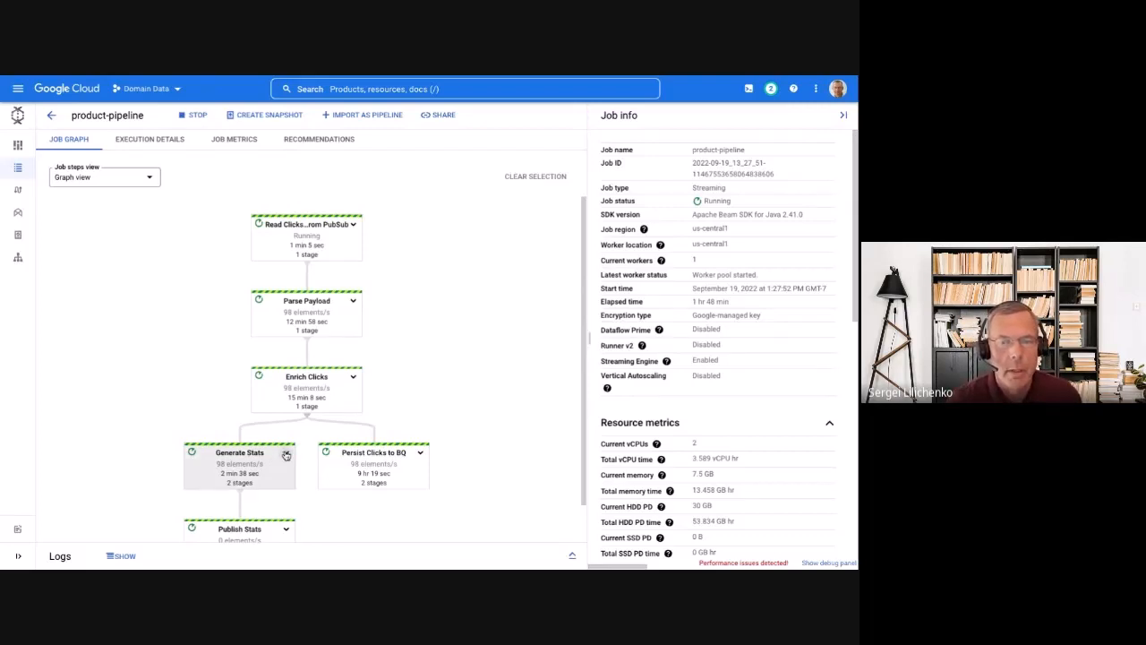
Step: Leave the product-pipeline job for the Dataplex search in the Data Mesh Central Catalog project
{"action": "left_click", "coordinate": [287, 452]}
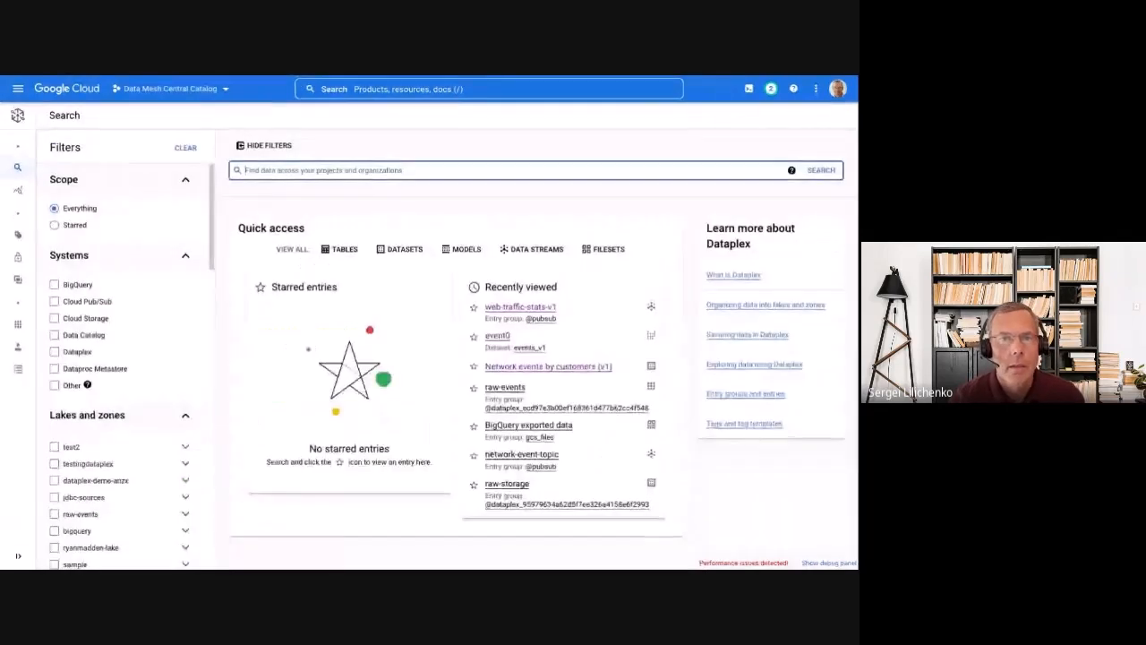
Step: Search the Dataplex catalog with the recent data_product web traffic tag query
{"action": "left_click", "coordinate": [506, 170]}
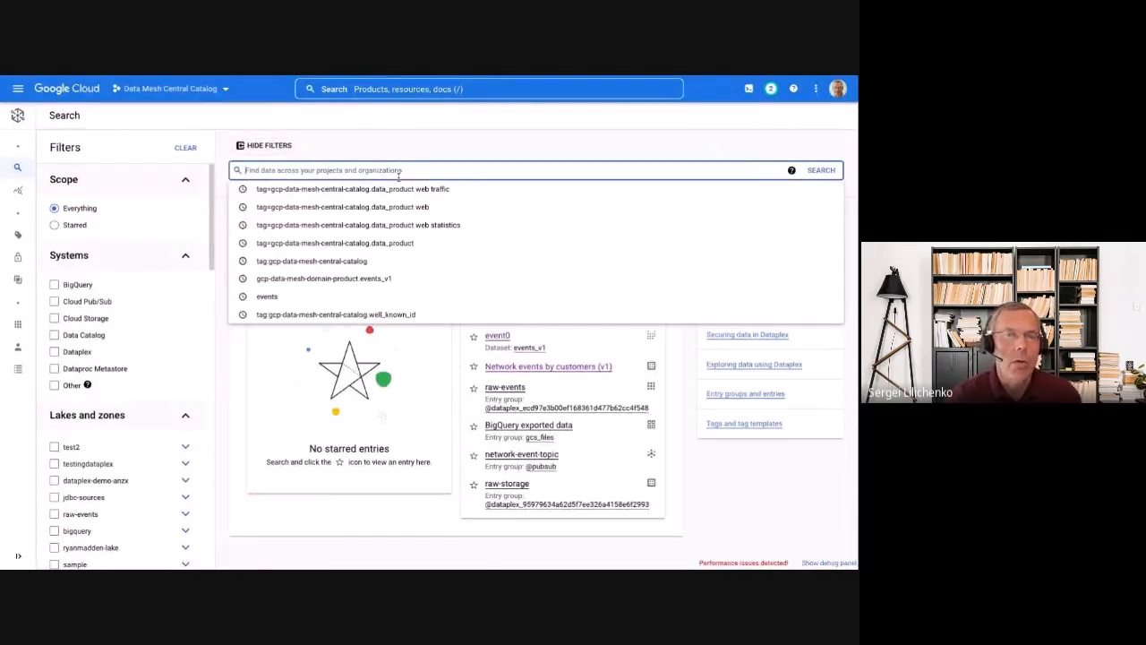
{"action": "mouse_move", "coordinate": [394, 189]}
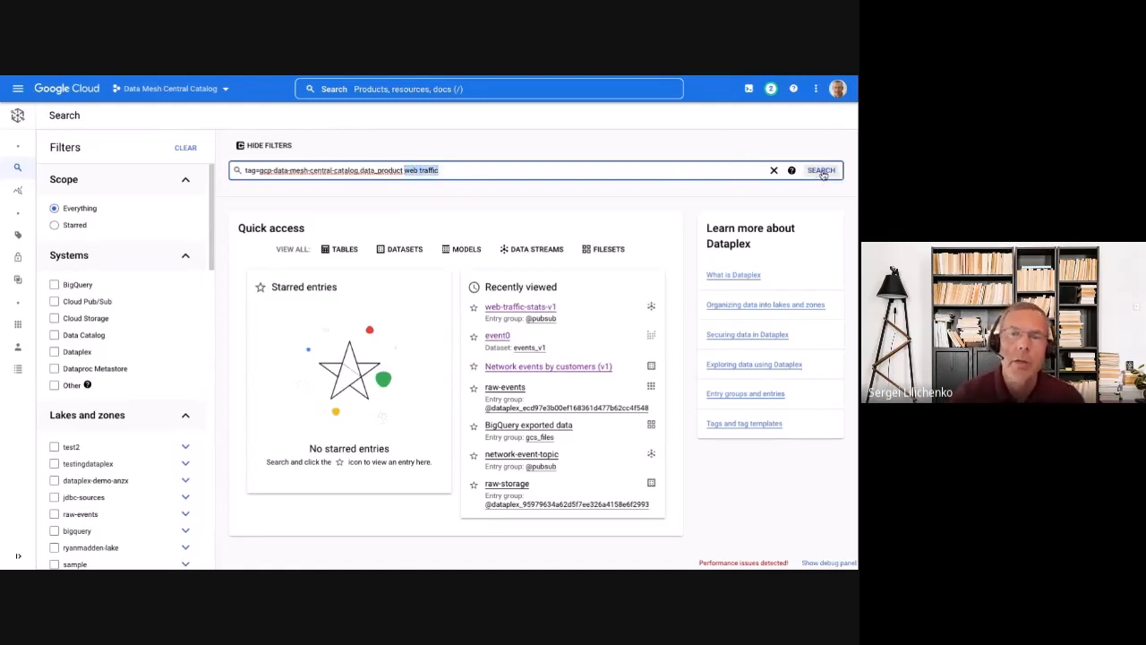
{"action": "left_click", "coordinate": [820, 171]}
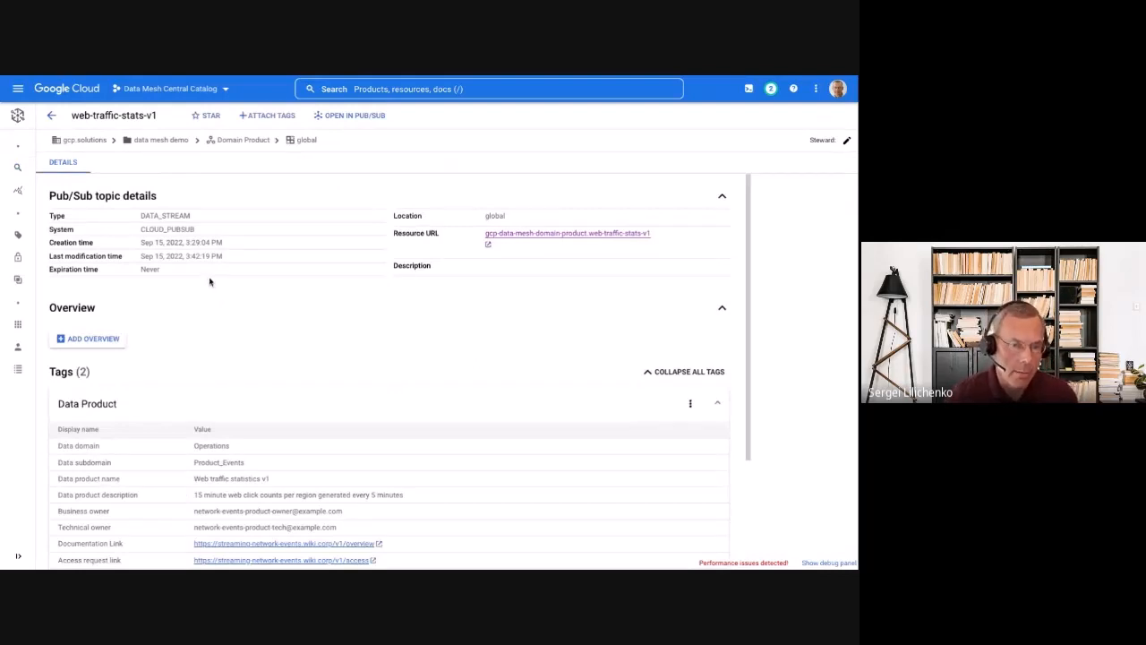
{"action": "mouse_move", "coordinate": [190, 299]}
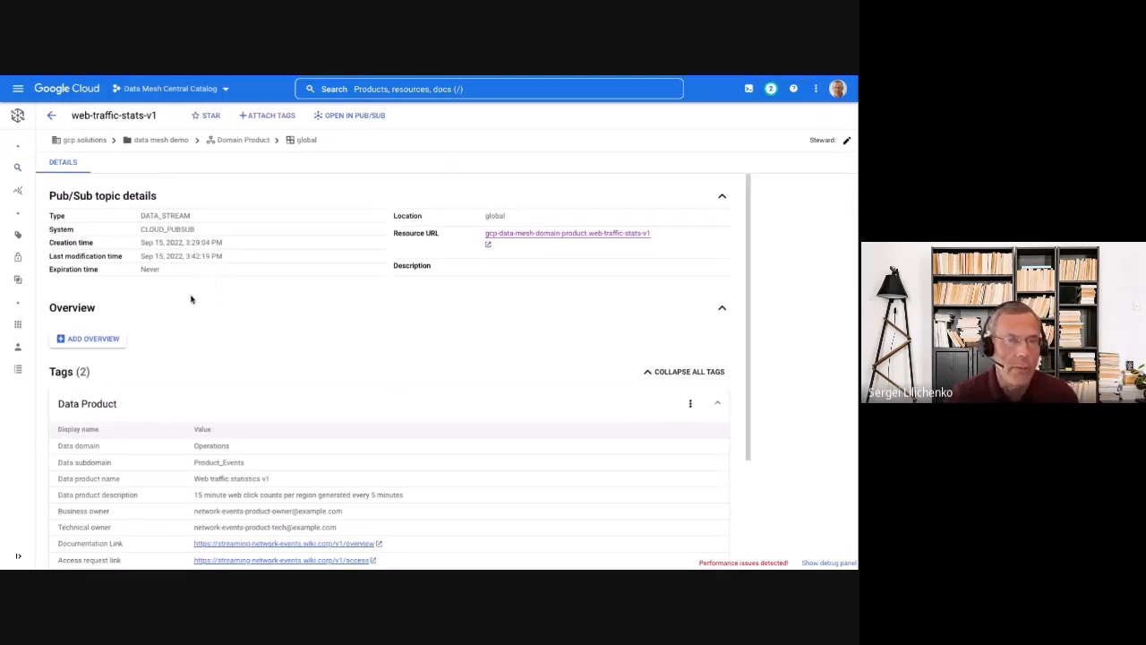
Step: Review the web-traffic-stats-v1 topic's Data Product and PubSub Topic Details tags, then move to the consumer subscription
{"action": "scroll", "scroll_direction": "down", "scroll_amount": 3}
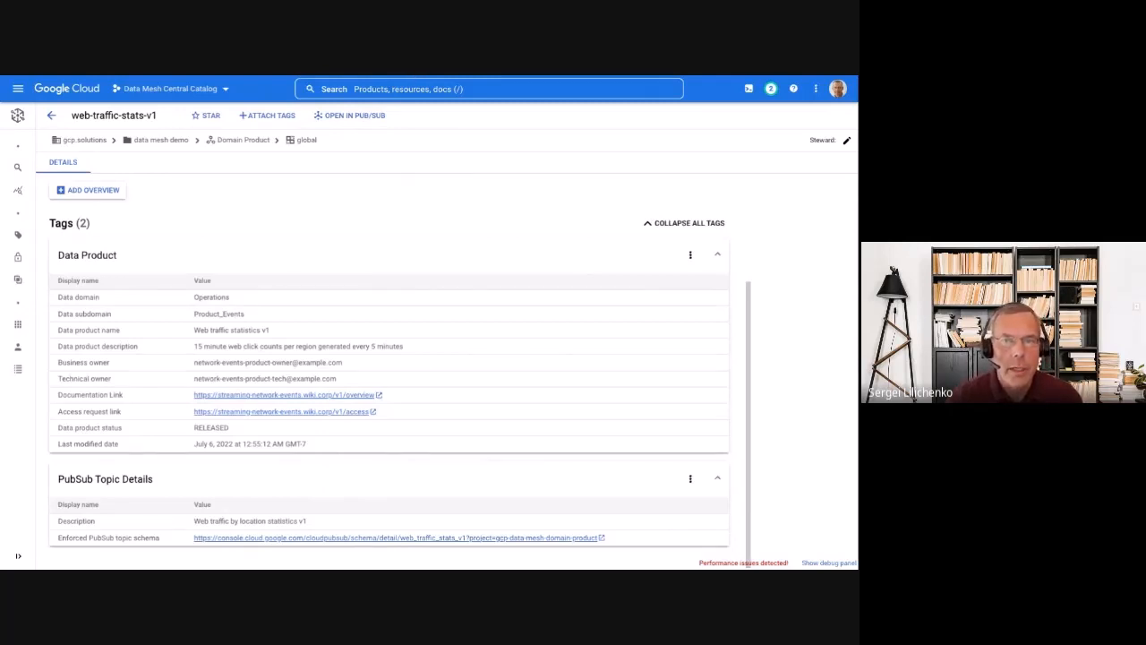
{"action": "left_click", "coordinate": [355, 115]}
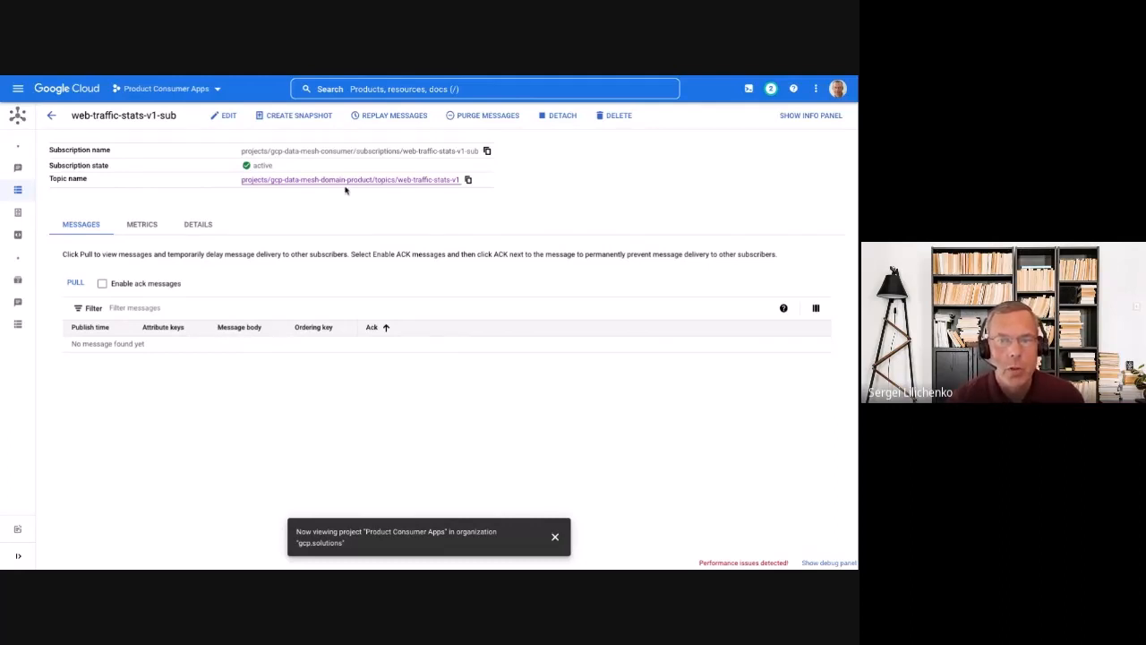
{"action": "mouse_move", "coordinate": [356, 183]}
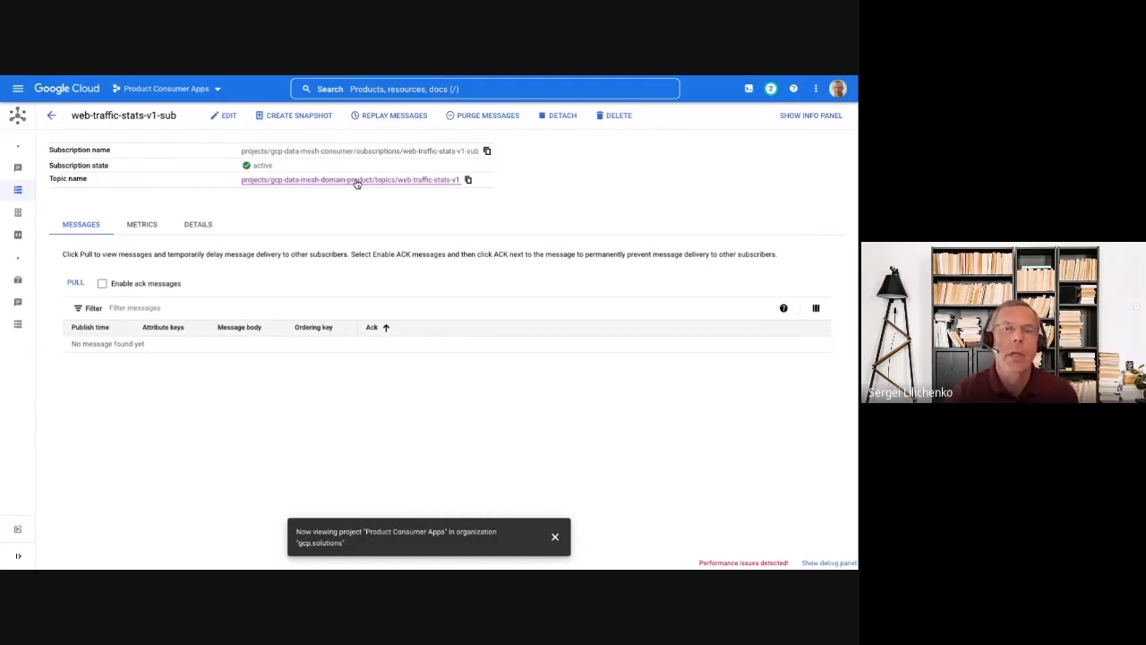
{"action": "mouse_move", "coordinate": [221, 154]}
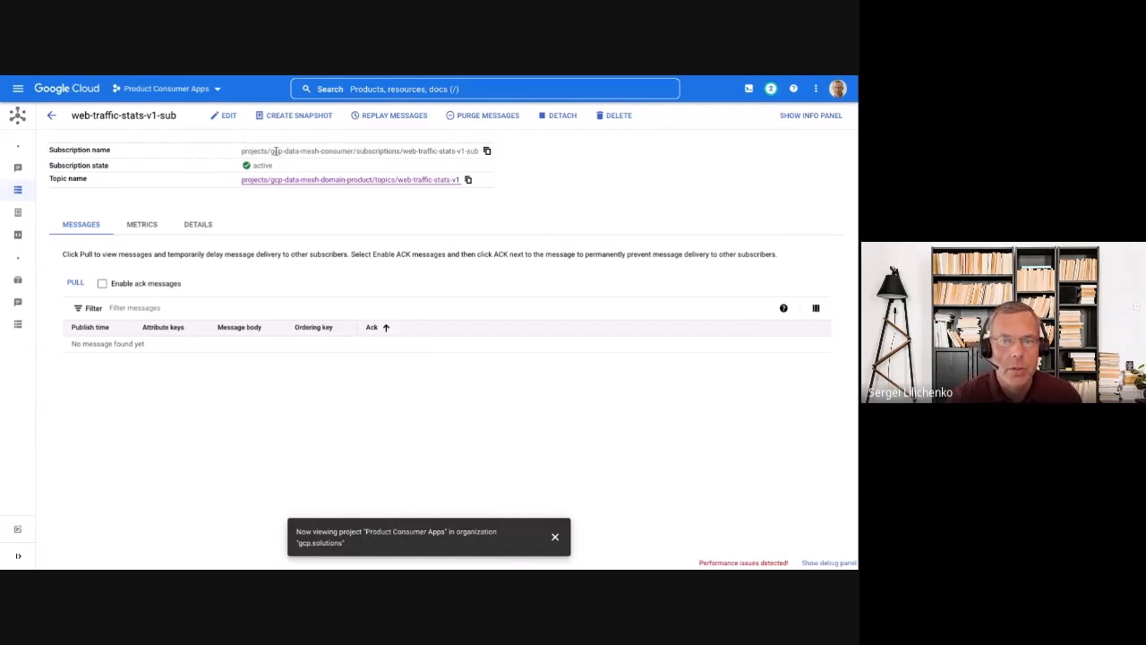
{"action": "double_click", "coordinate": [305, 151]}
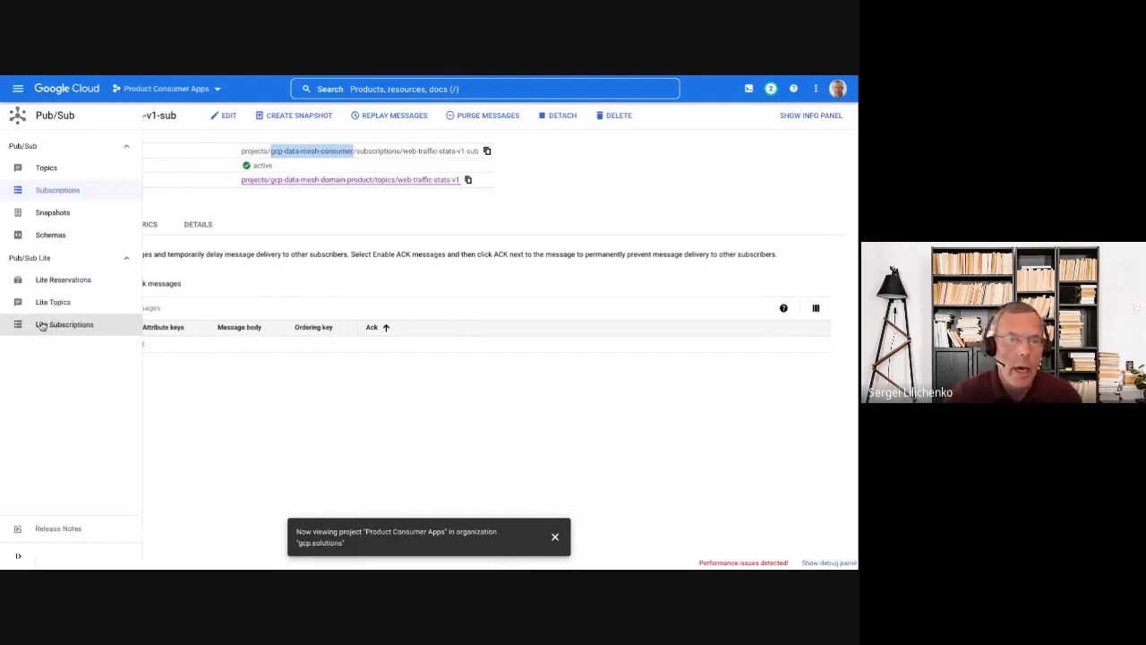
{"action": "left_click", "coordinate": [16, 88]}
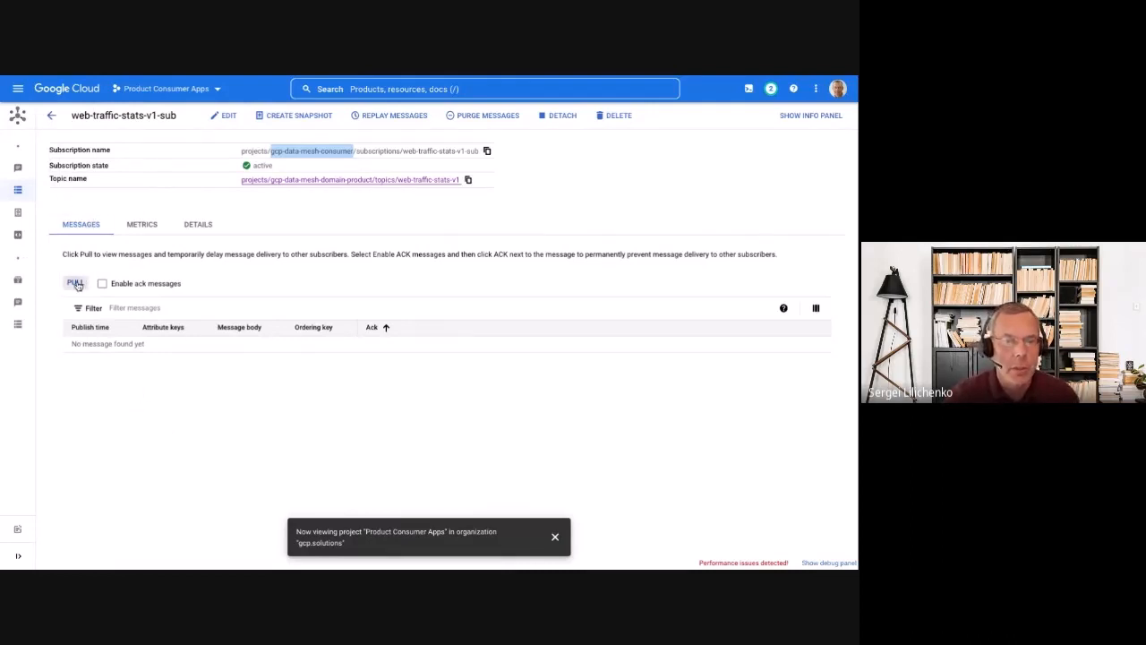
Step: Pull the web-traffic-stats-v1-sub subscription to list the waiting web traffic JSON messages
{"action": "left_click", "coordinate": [75, 283]}
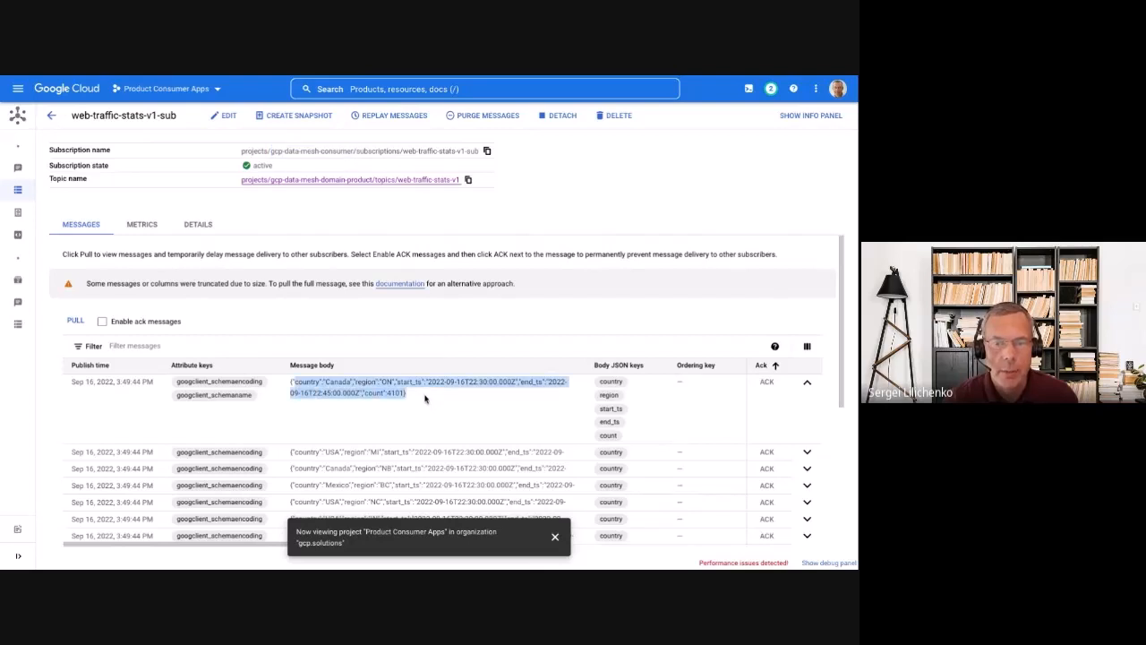
{"action": "mouse_move", "coordinate": [413, 394]}
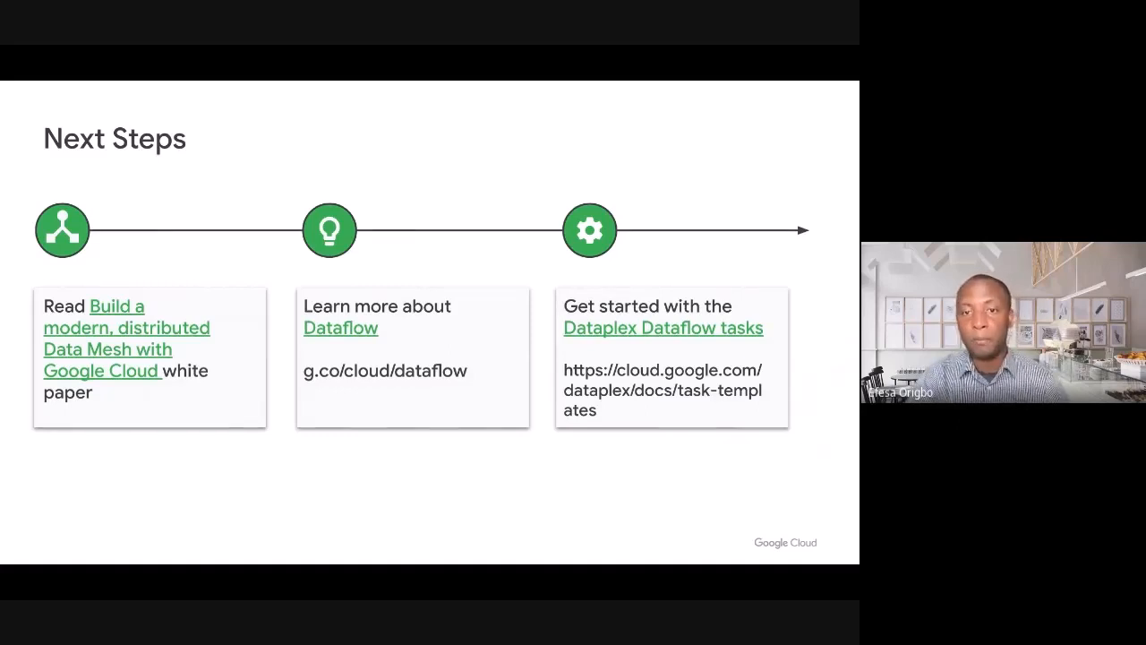
Step: Advance from the Next Steps slide to the closing Thank you slide
{"action": "key", "text": "Right"}
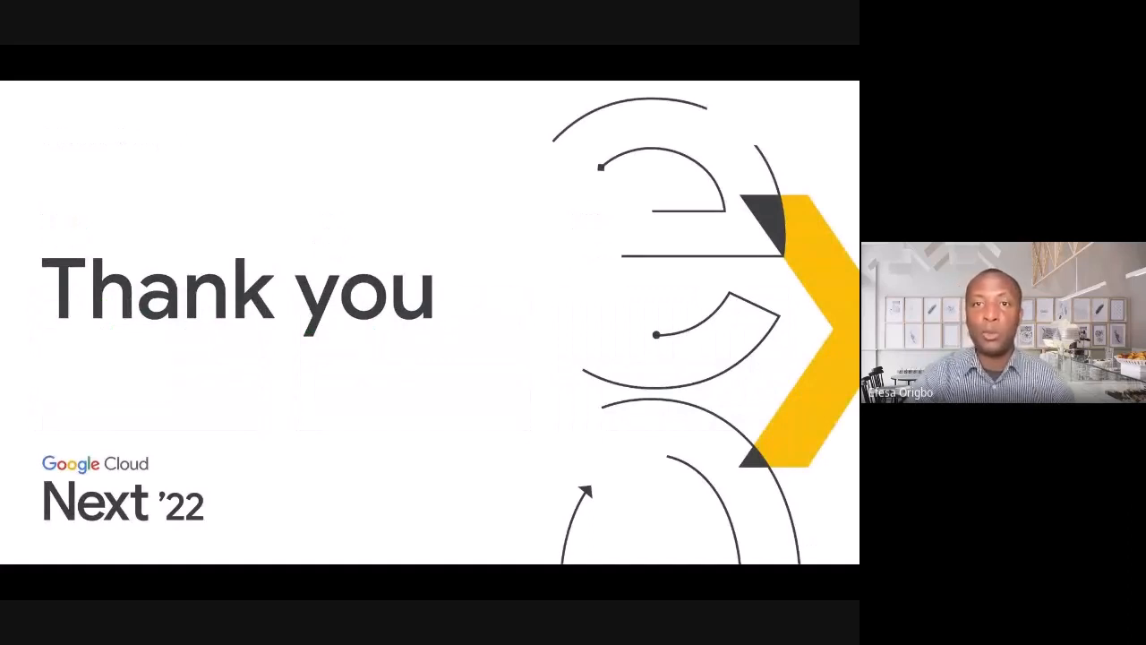